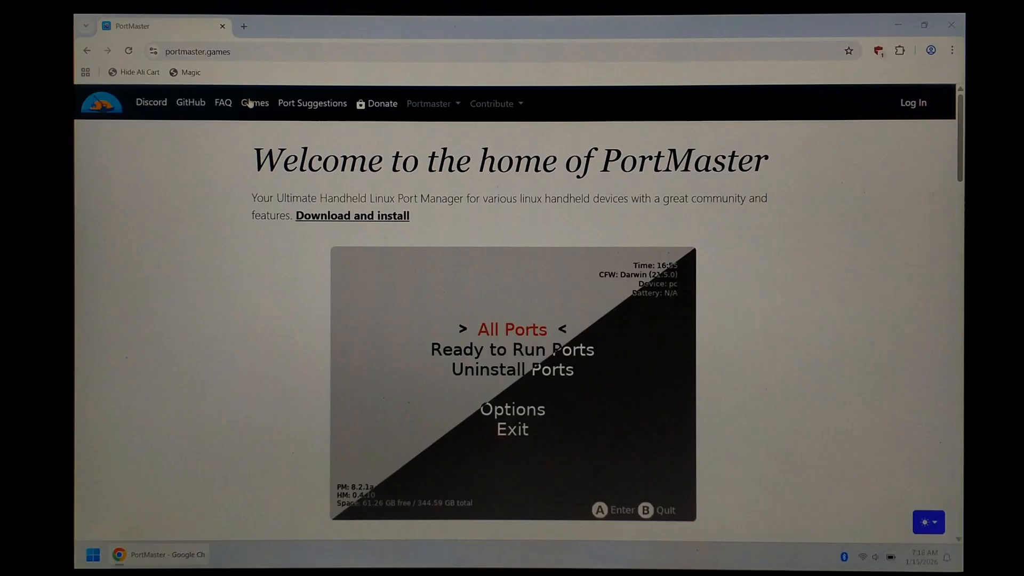
Search the Games catalogue for 'minecraft' and download the Minecraft - Java Edition port
click(254, 103)
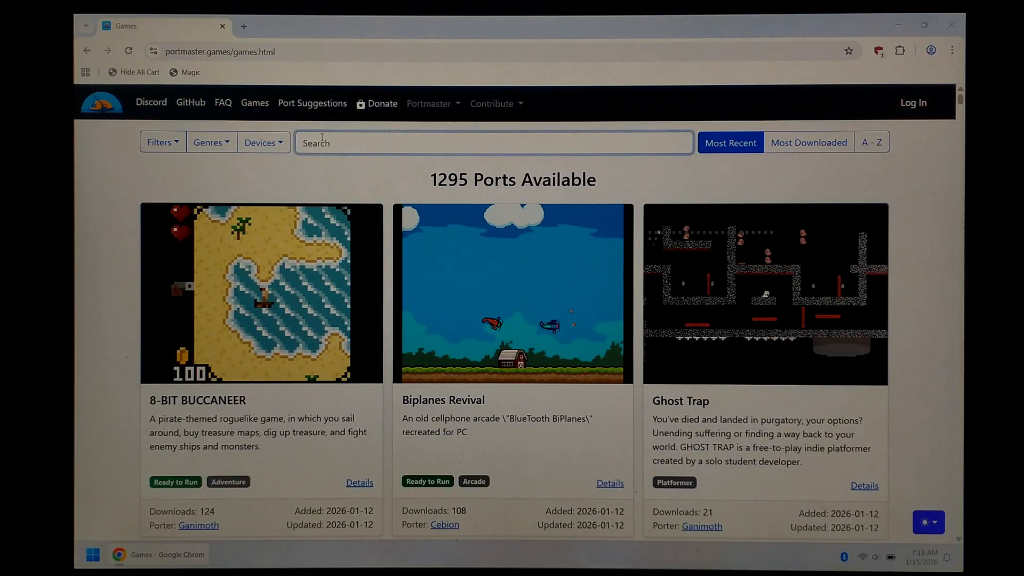
text(minecraft)
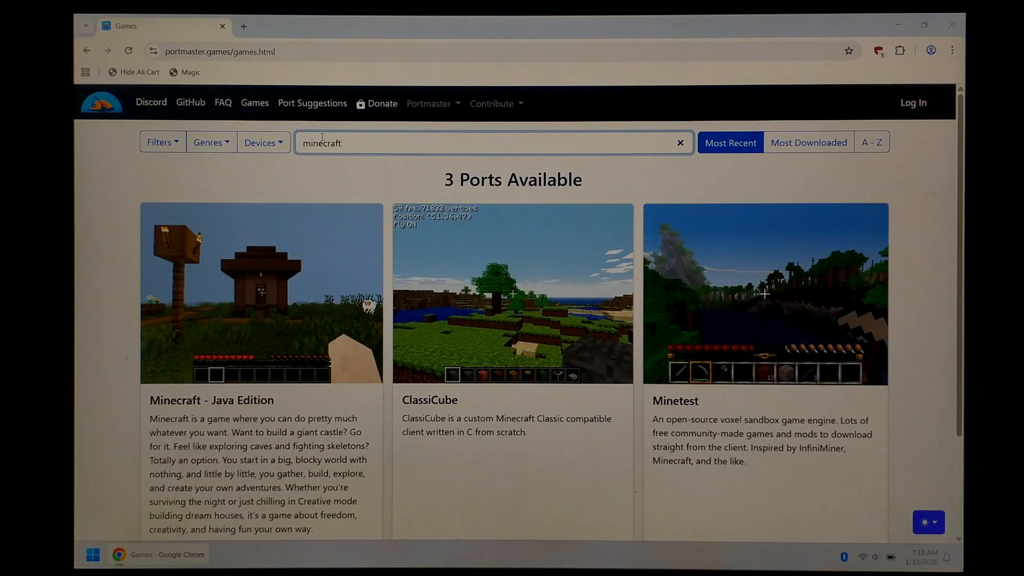
click(261, 292)
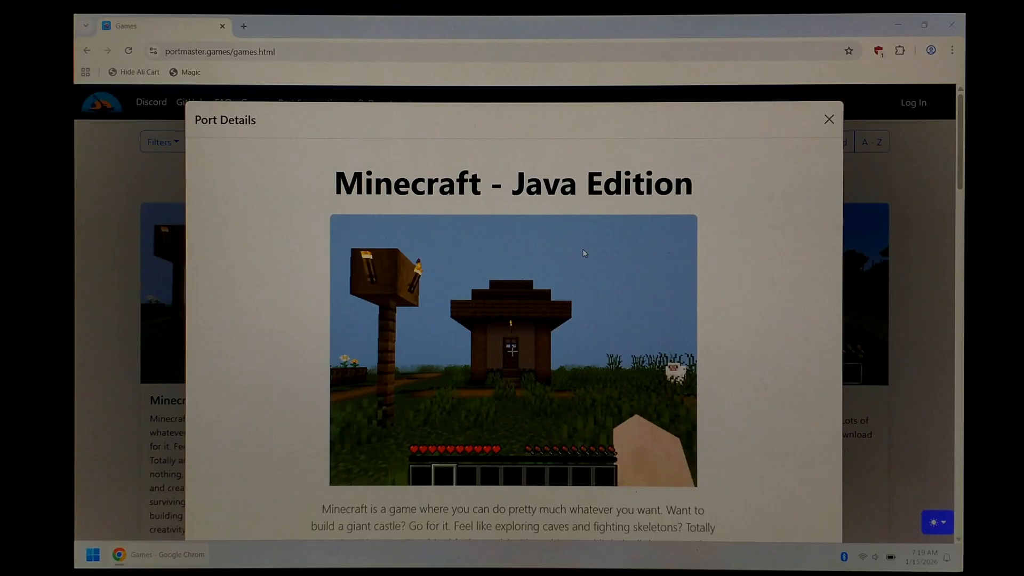
scroll(down, 3)
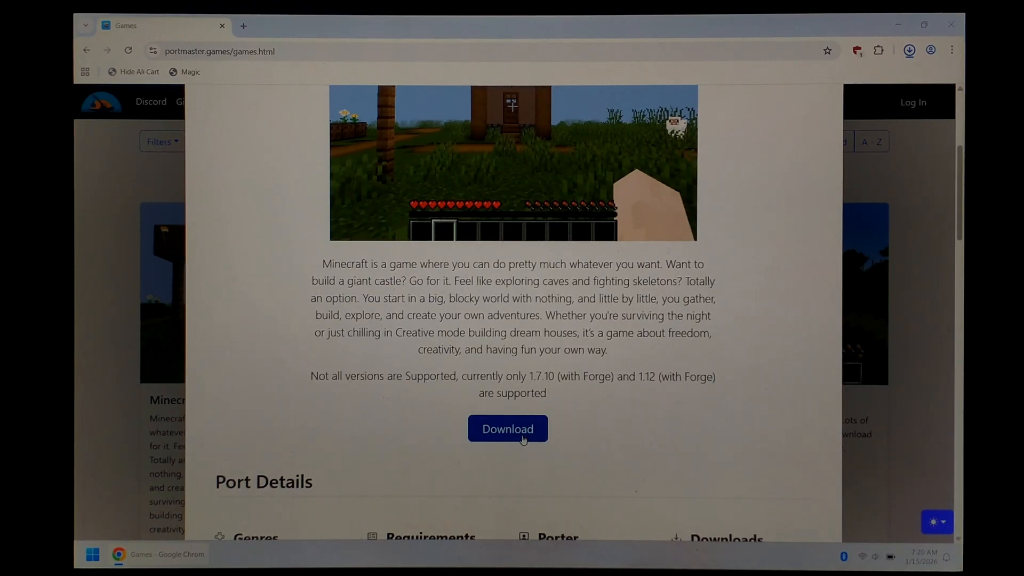
click(507, 428)
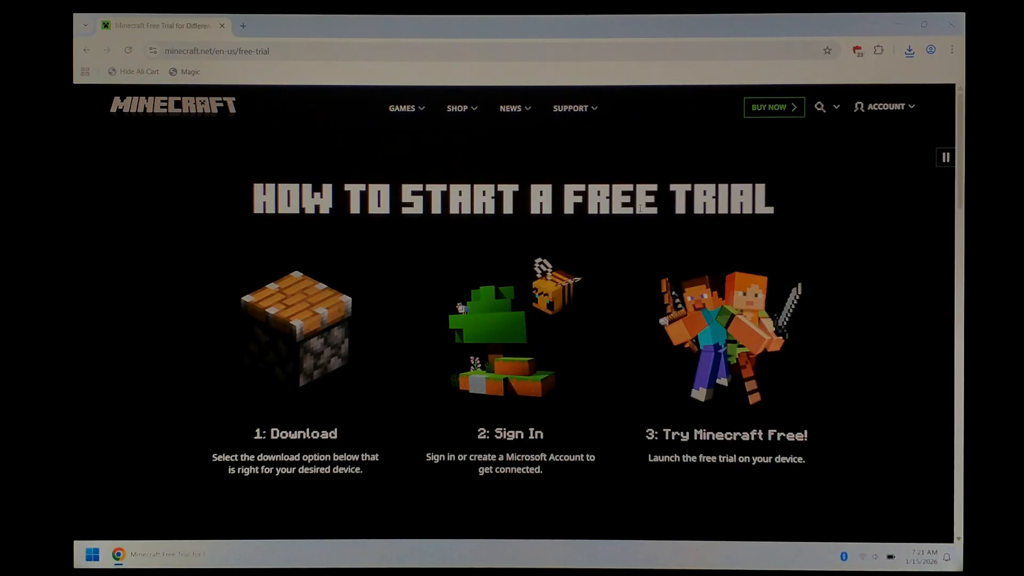
Scroll Minecraft.net's free-trial page down to the Trial Downloads section
scroll(down, 3)
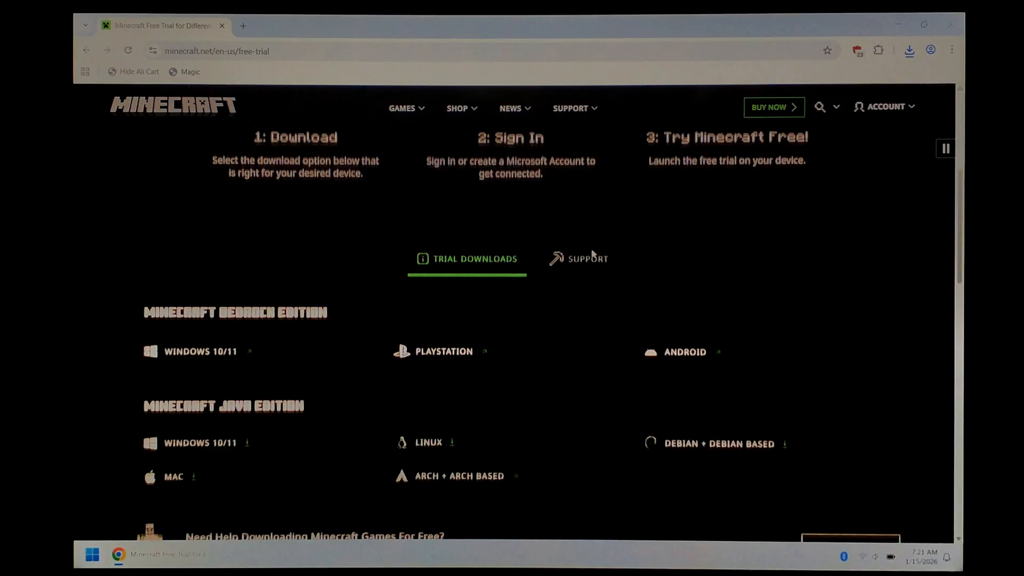
scroll(down, 3)
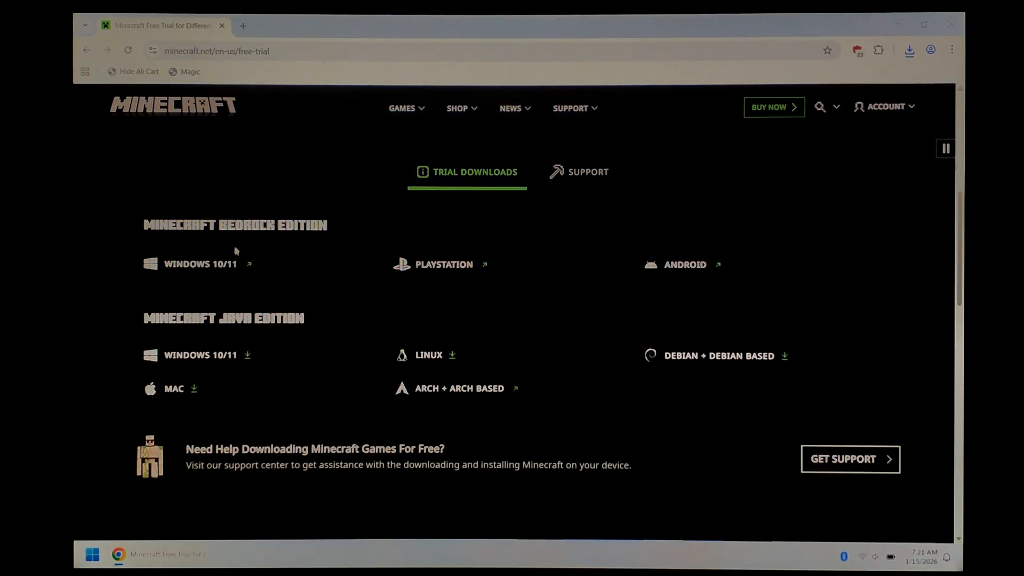
mouse_move(230, 334)
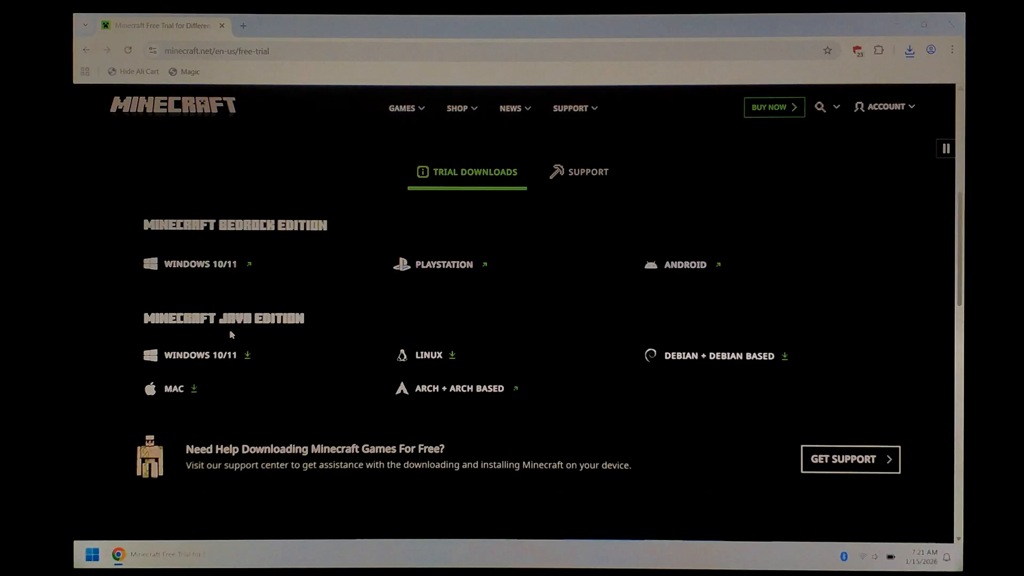
mouse_move(273, 364)
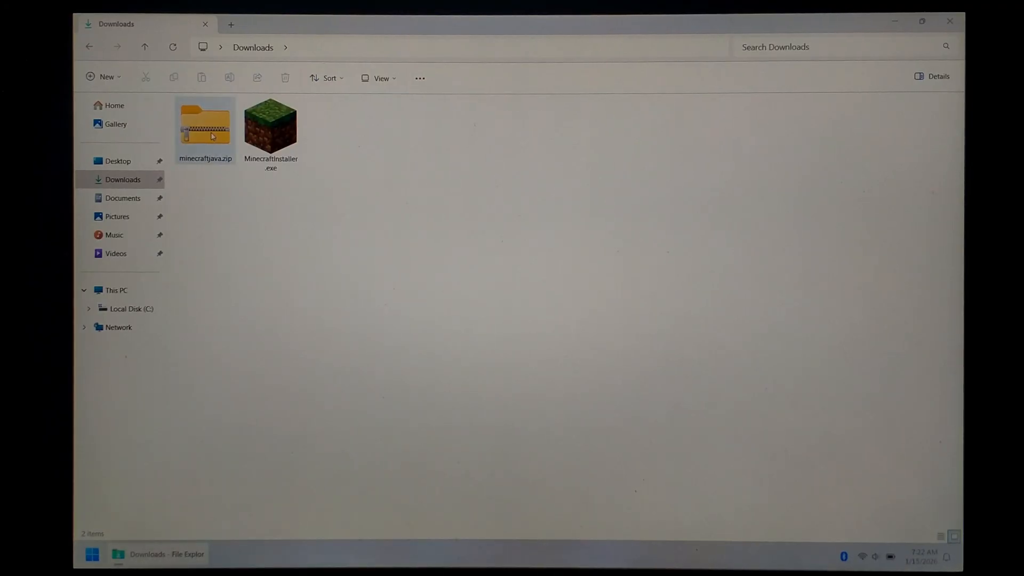
Extract minecraftjava.zip in Downloads, producing a minecraftjava folder
right_click(205, 127)
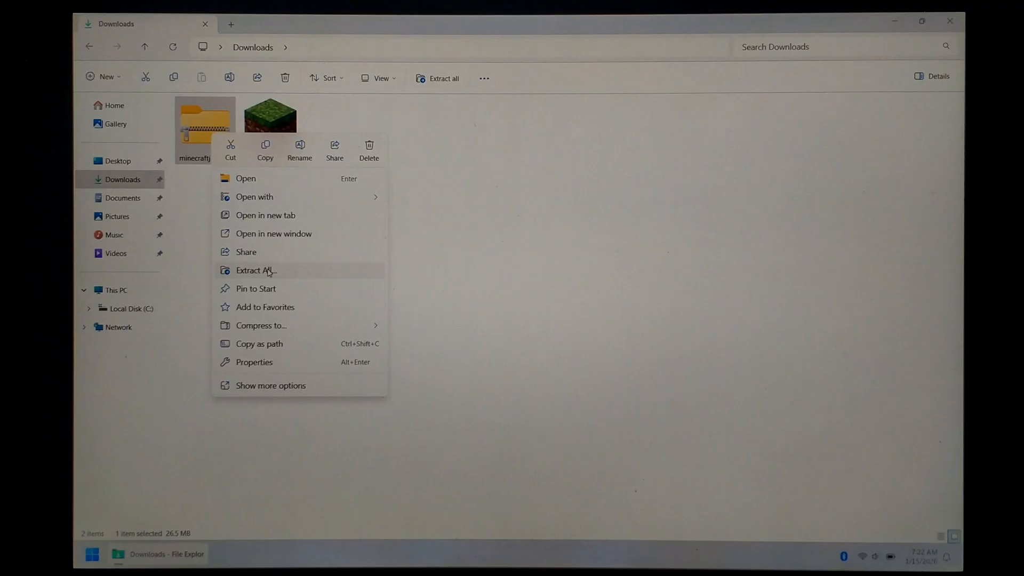
mouse_move(274, 362)
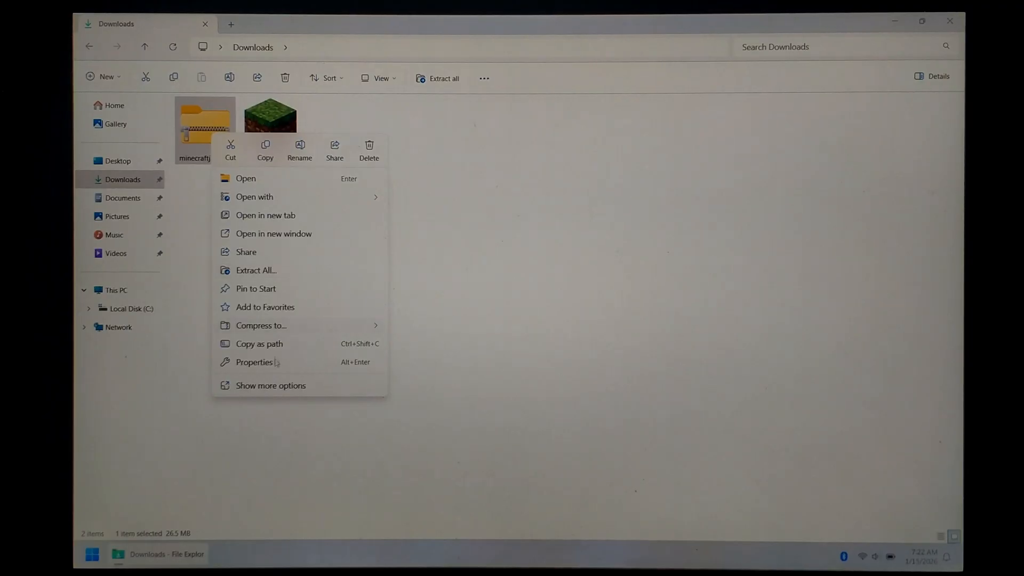
click(271, 385)
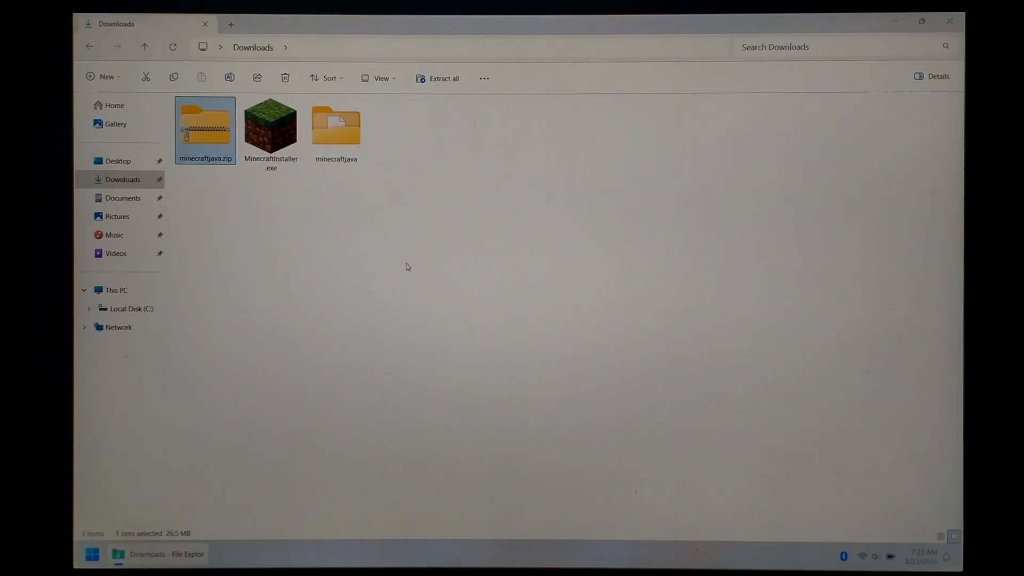
mouse_move(314, 380)
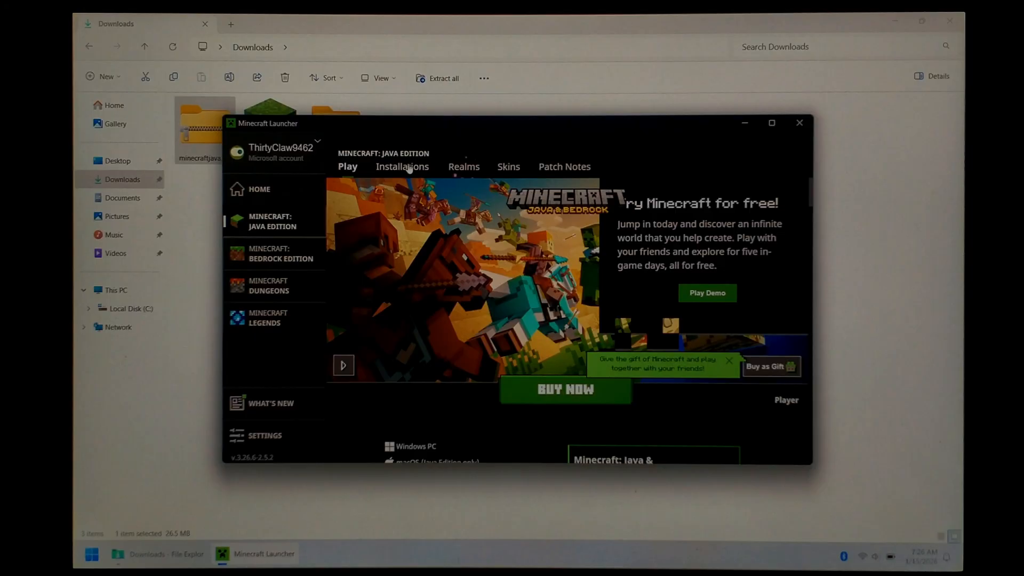
Start a new Java Edition installation named v1.7.10 from the Installations list
click(402, 167)
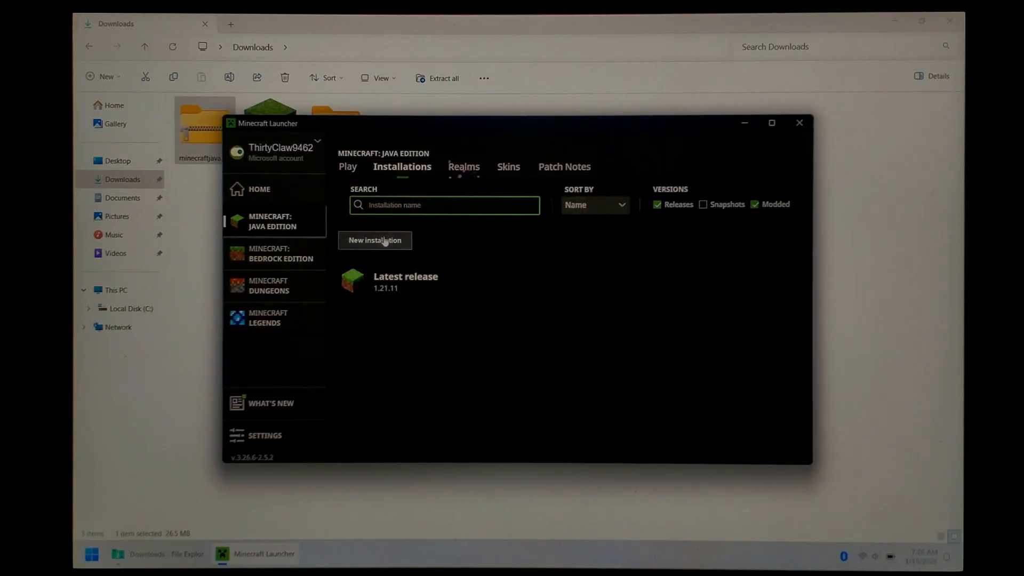
click(375, 240)
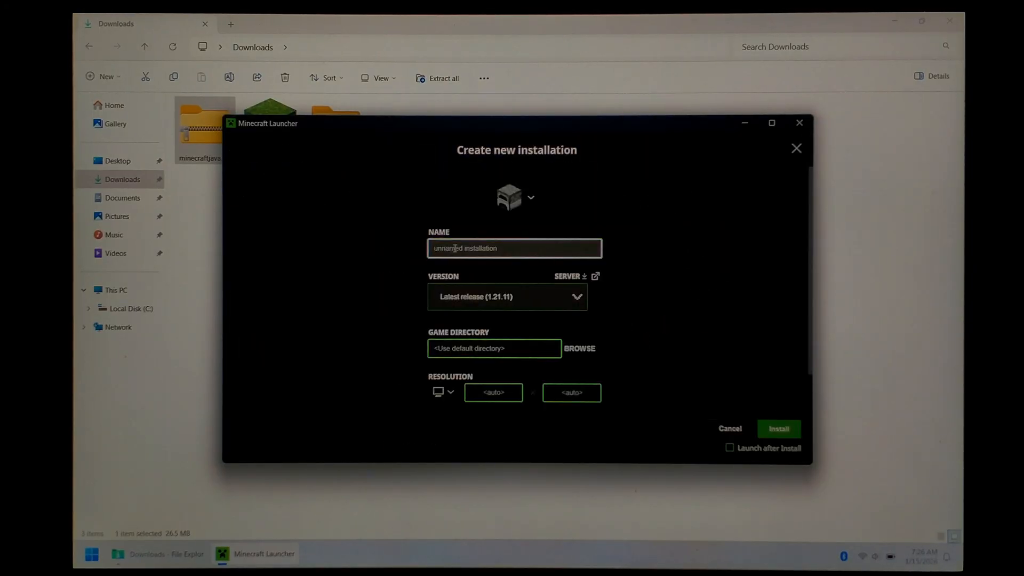
text(v)
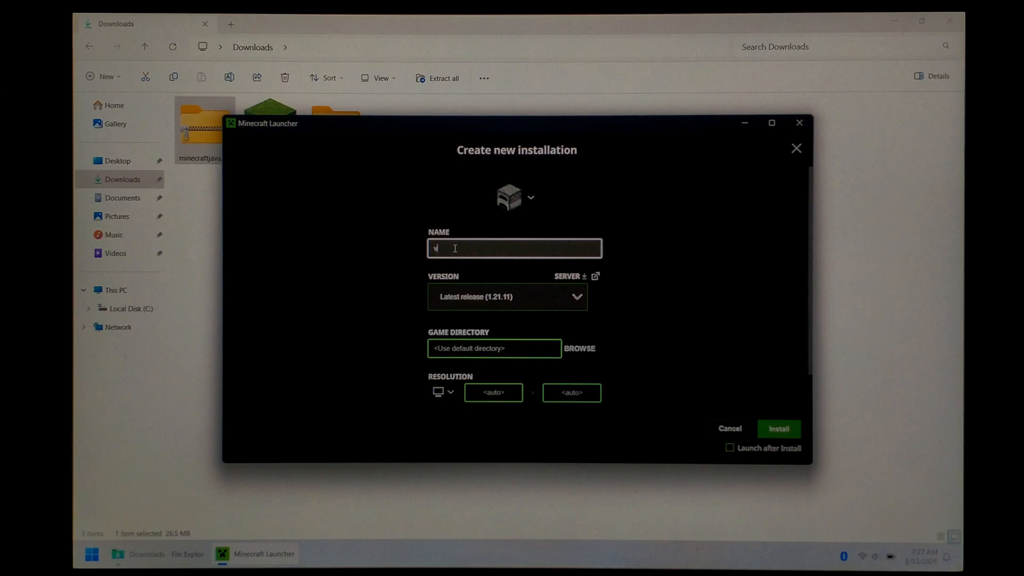
text(1.7.10)
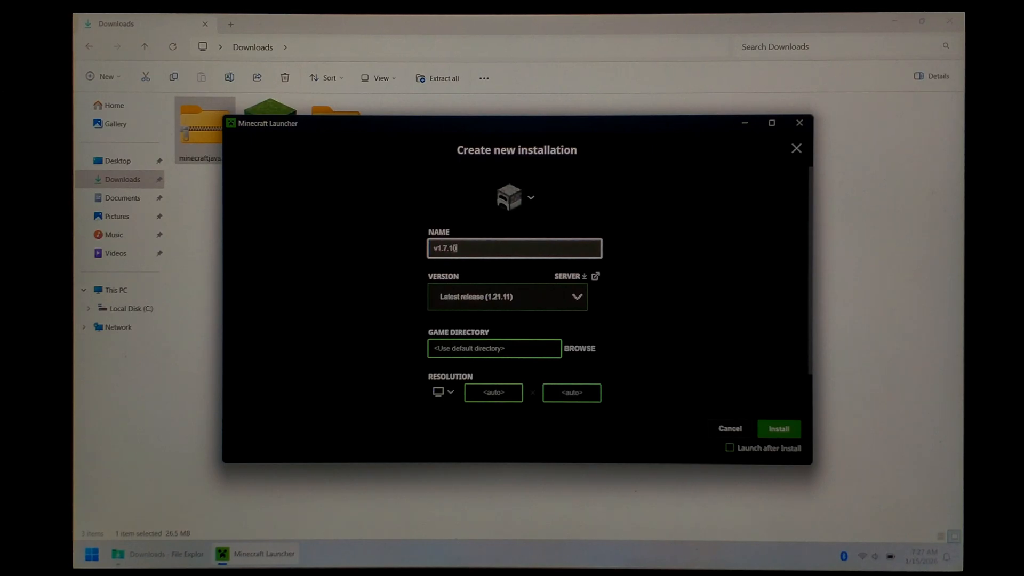
Choose release 1.7.10 as its version and create the v1.7.10 installation
click(507, 297)
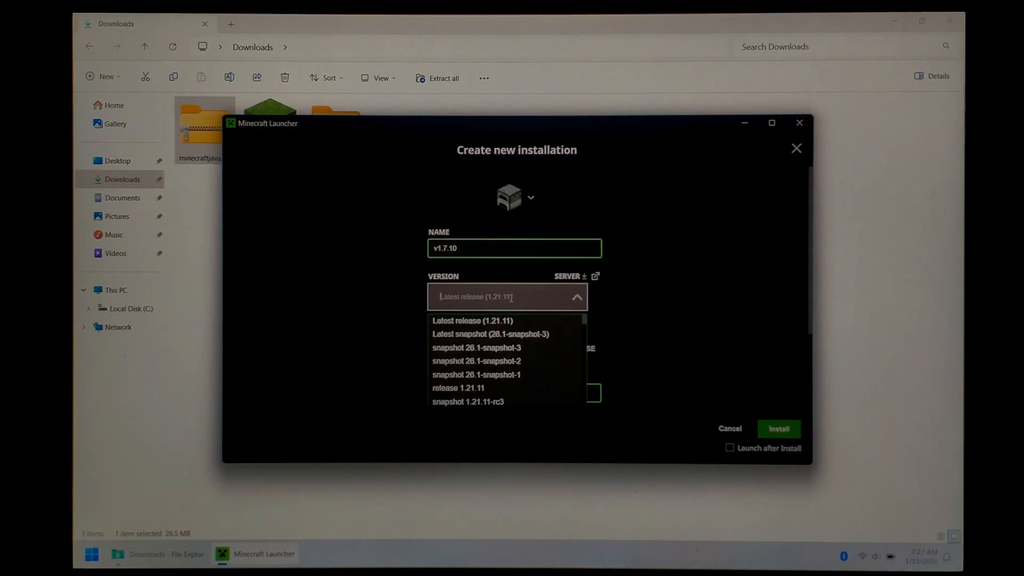
text(1.7)
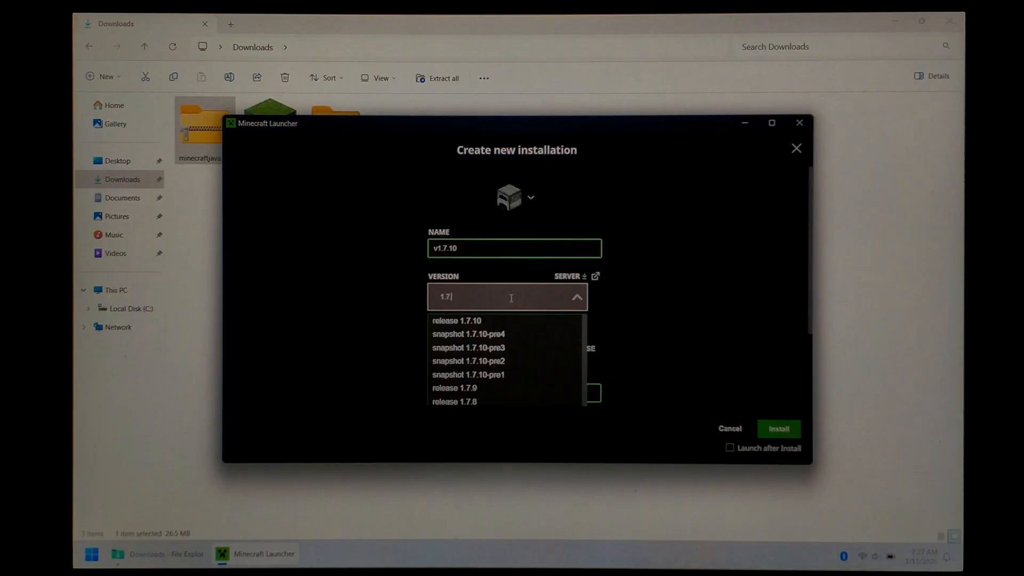
text(10)
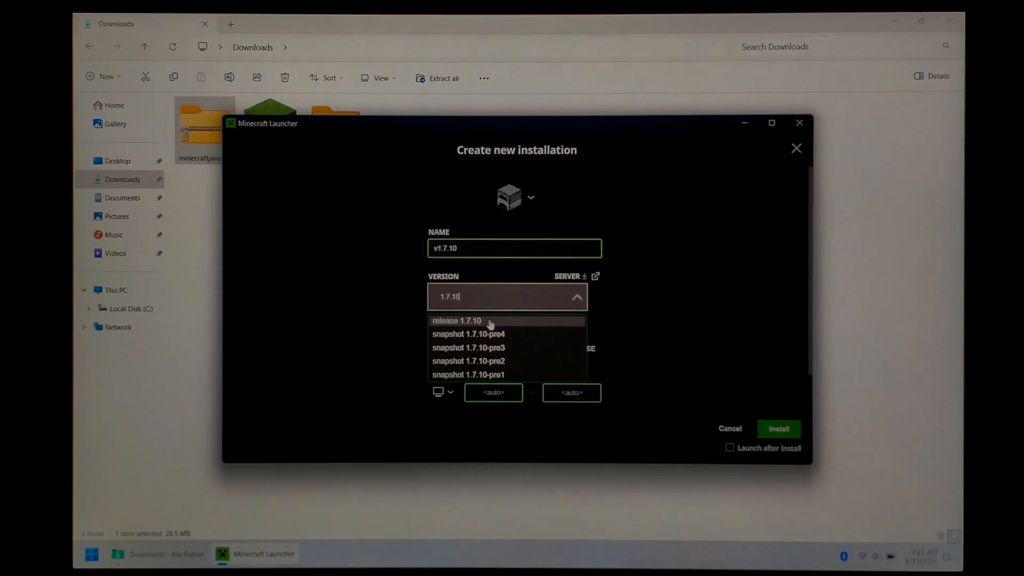
click(456, 320)
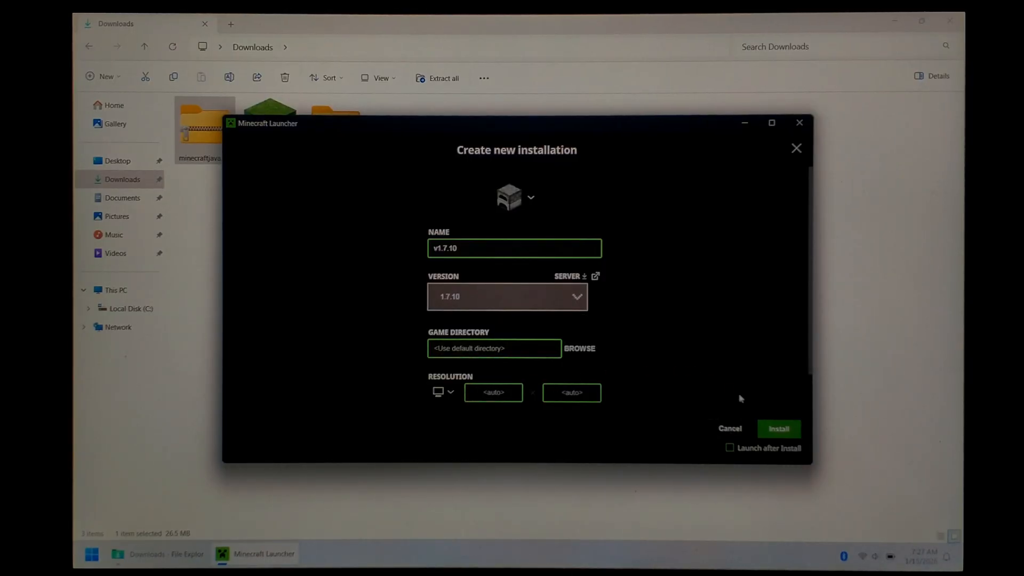
click(777, 429)
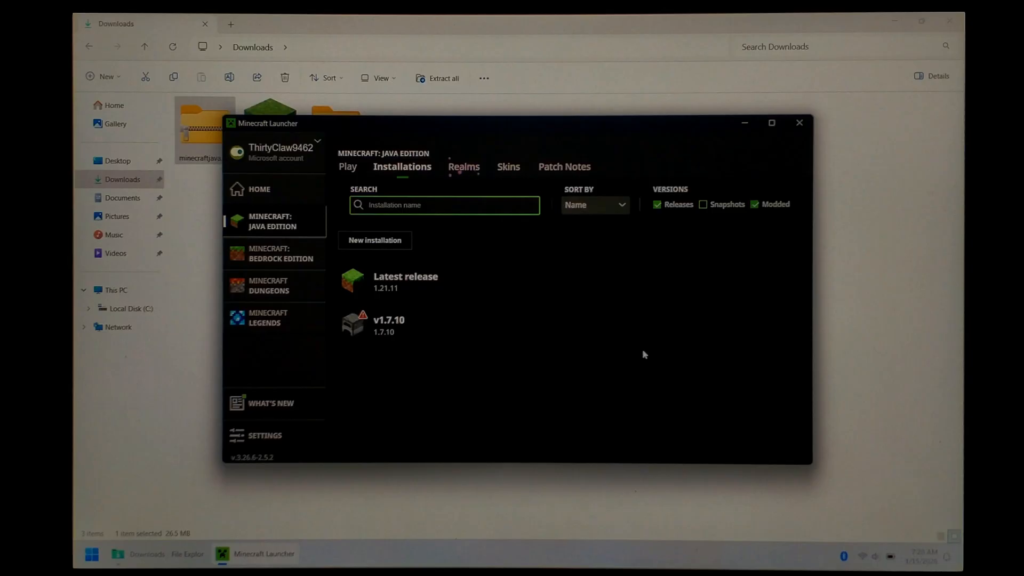
mouse_move(549, 382)
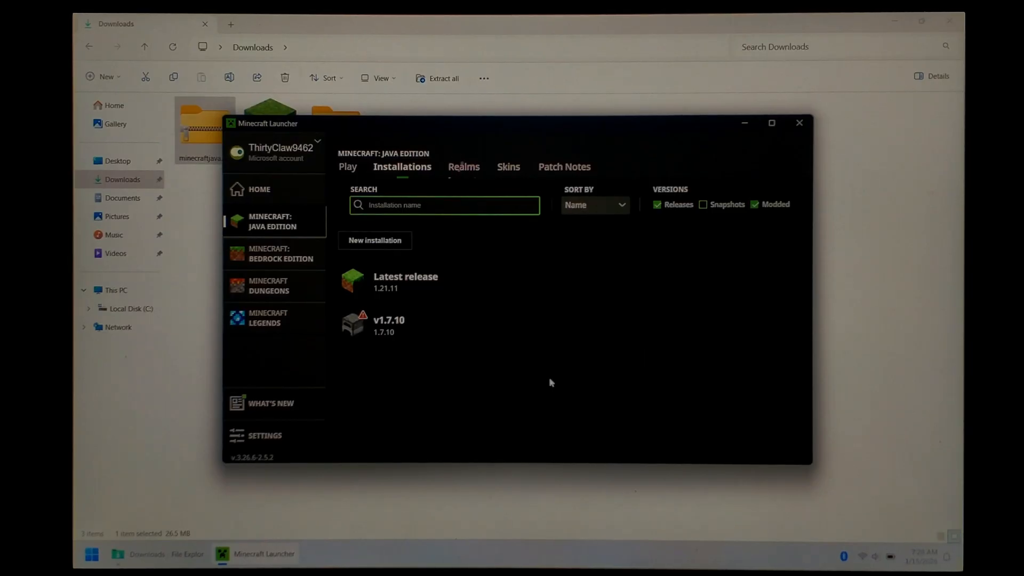
Create a second installation named v1.12 on version 1.12, then launch v1.7.10
click(375, 241)
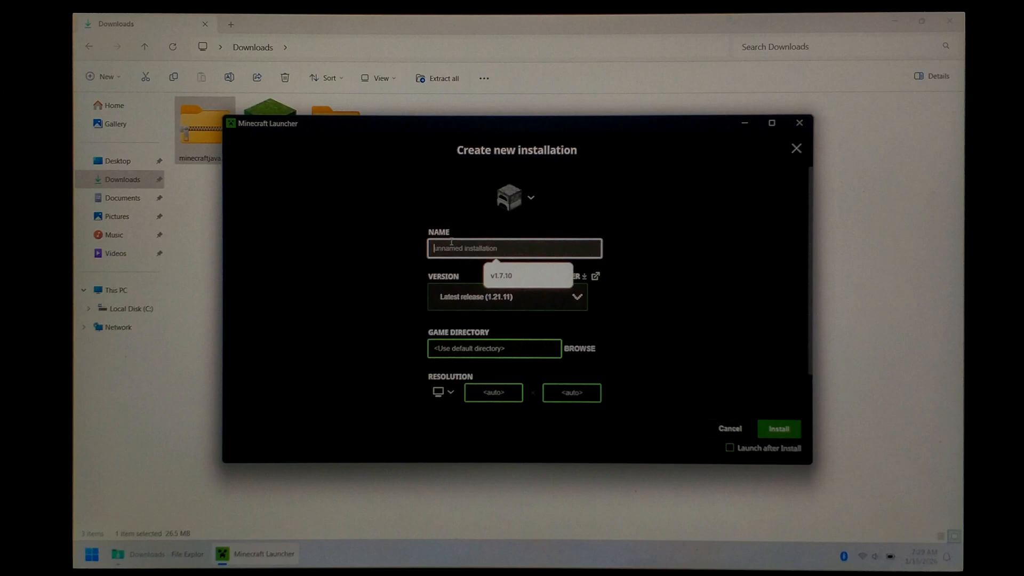
text(v)
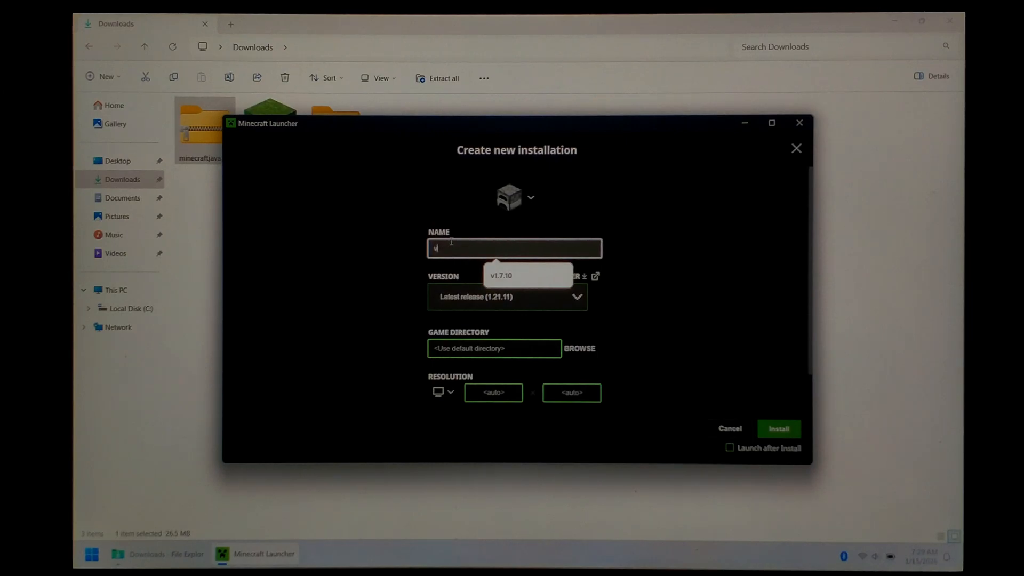
click(506, 296)
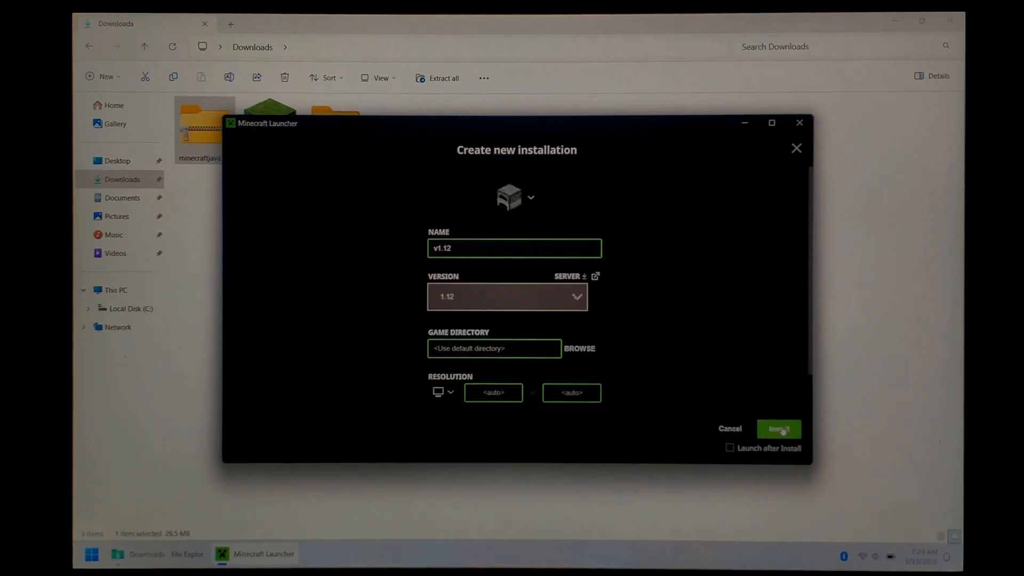
click(777, 428)
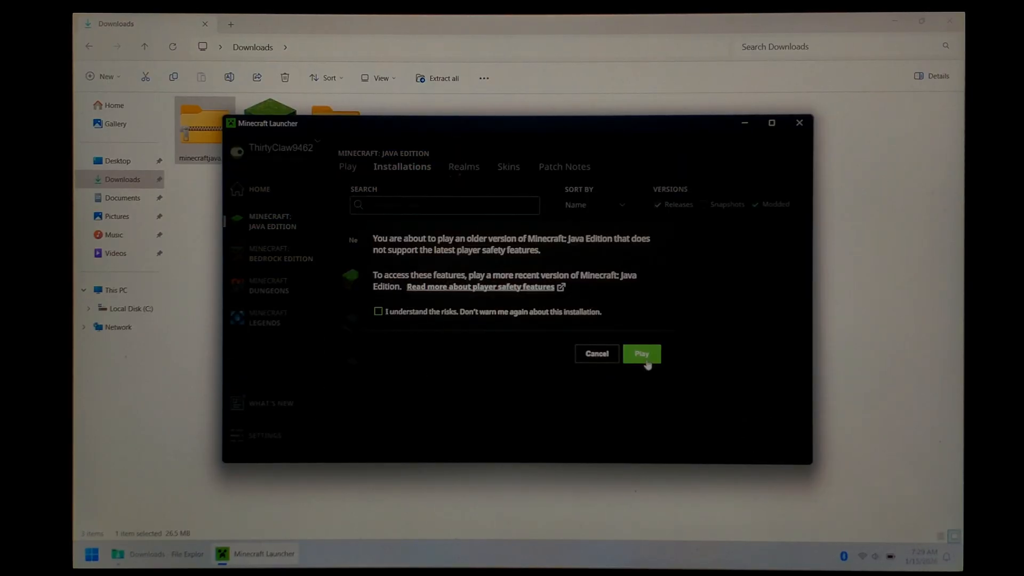
Play v1.7.10 anyway despite the older-version safety warning
click(640, 353)
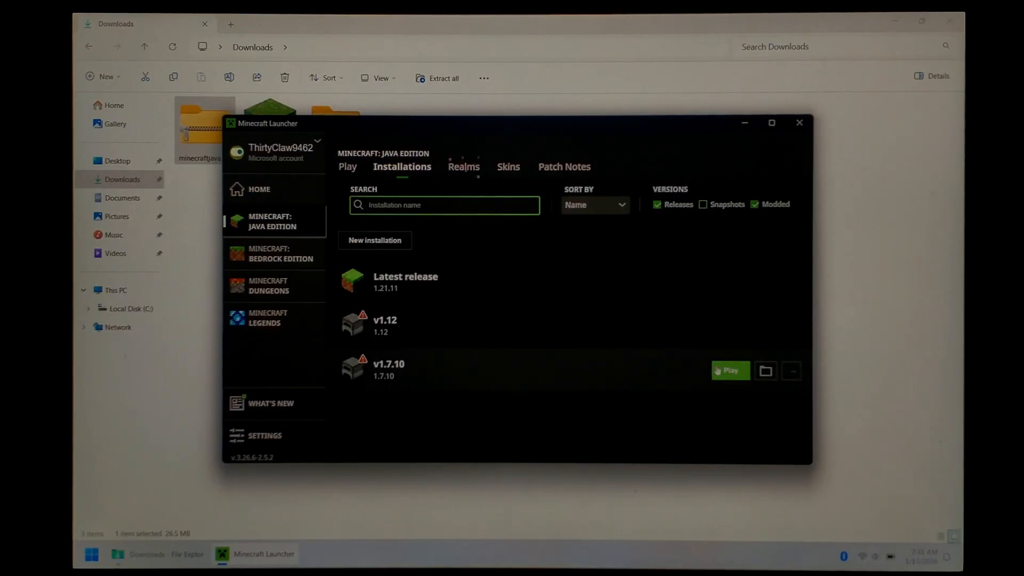
mouse_move(725, 339)
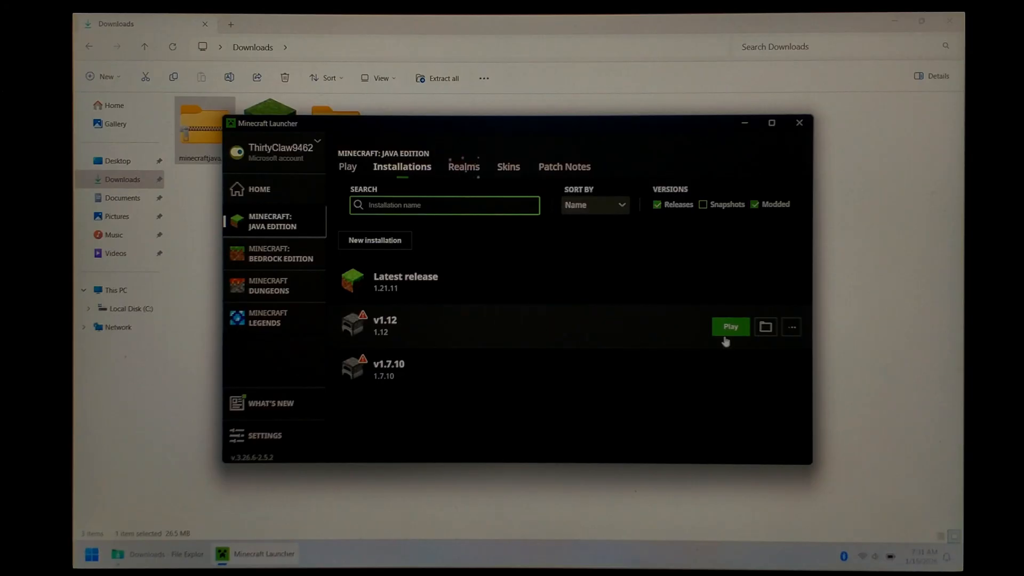
mouse_move(705, 402)
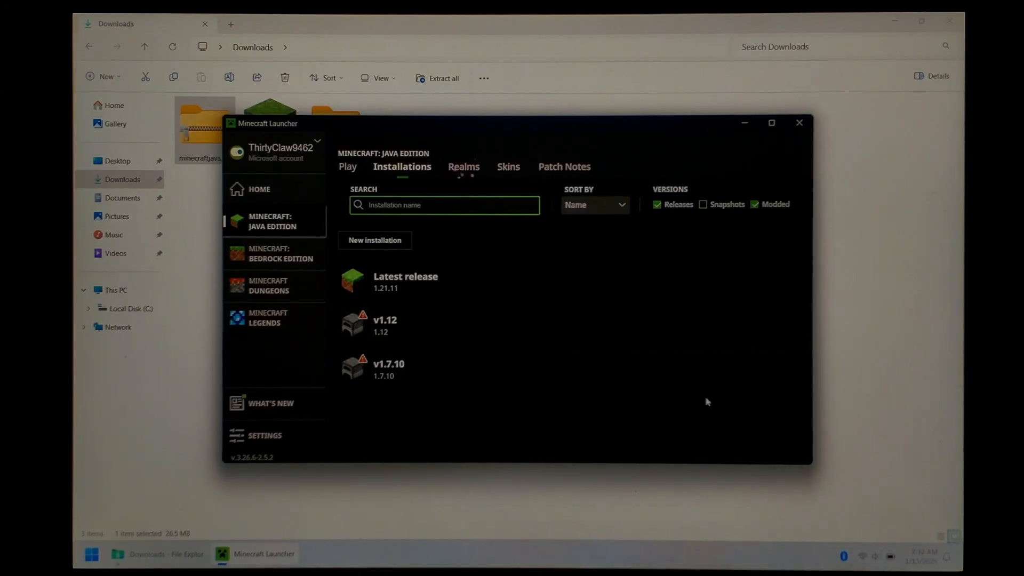
mouse_move(709, 377)
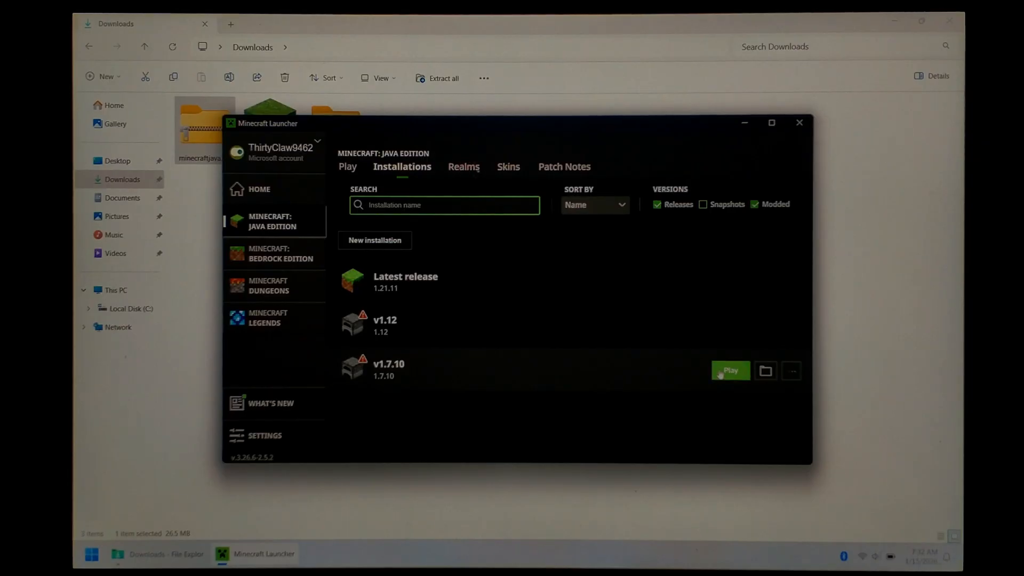
mouse_move(766, 371)
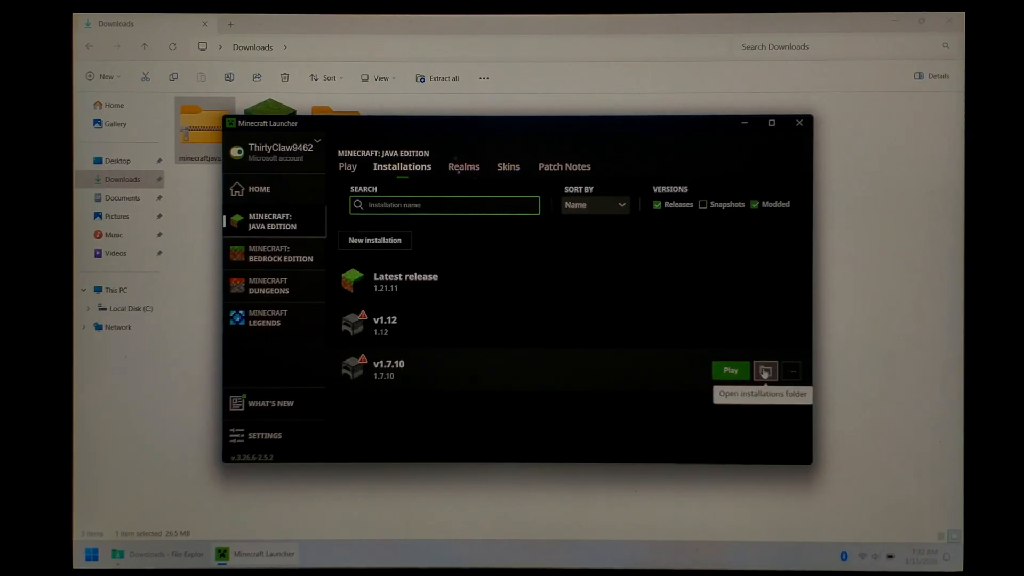
Go from the v1.7.10 game folder up to Roaming and copy the .minecraft folder
click(765, 371)
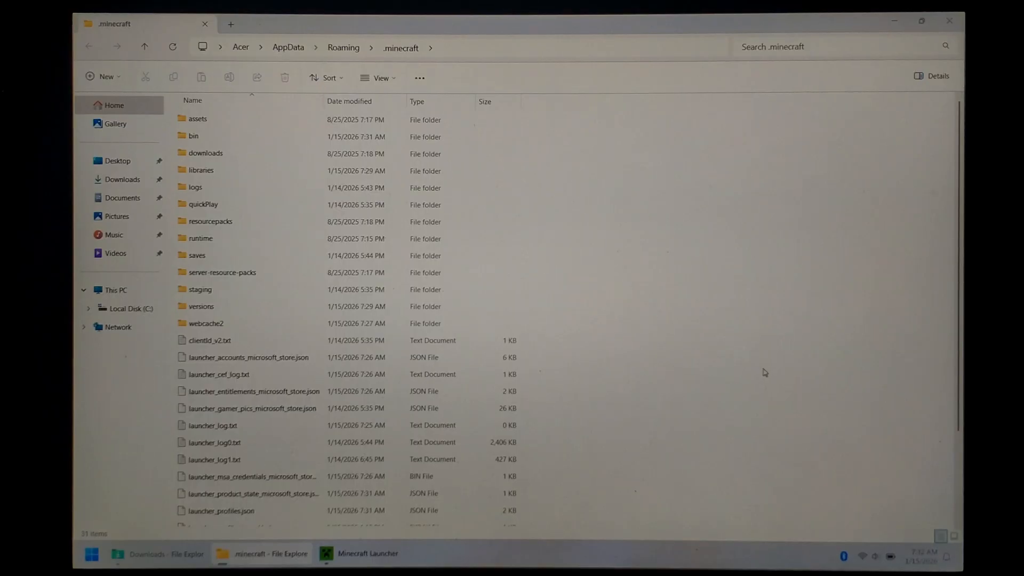
mouse_move(560, 285)
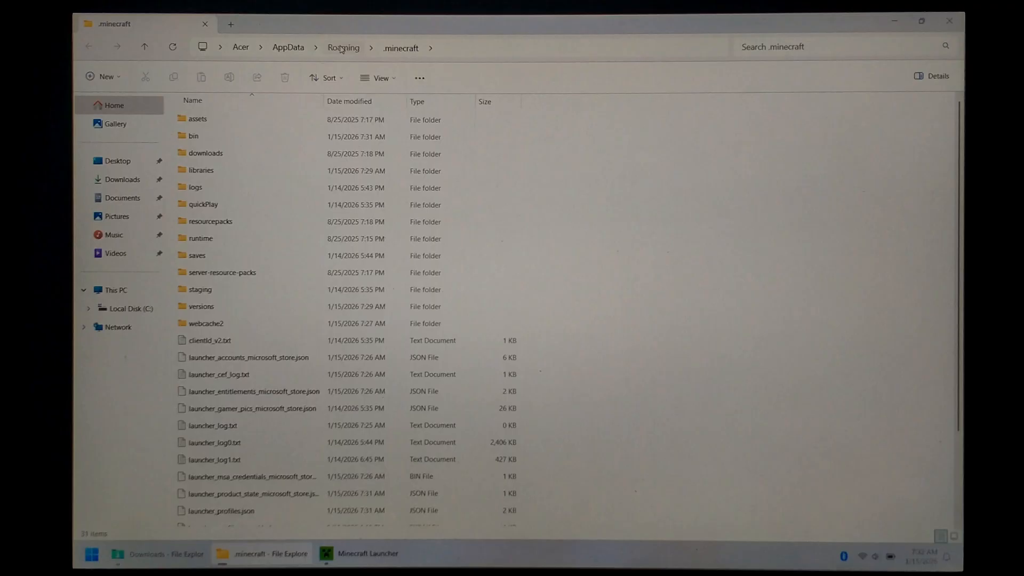
click(343, 47)
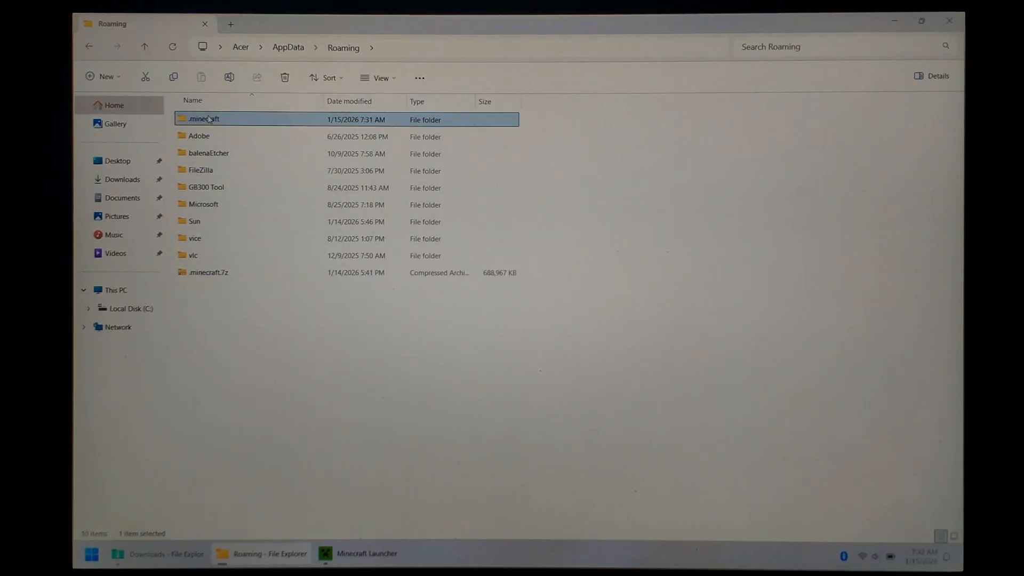
mouse_move(244, 129)
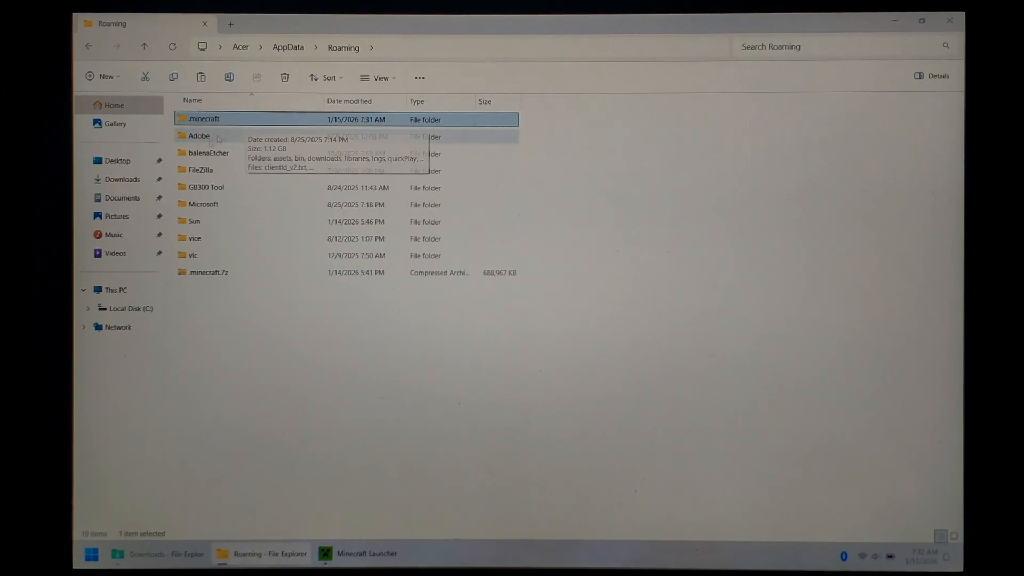
click(122, 179)
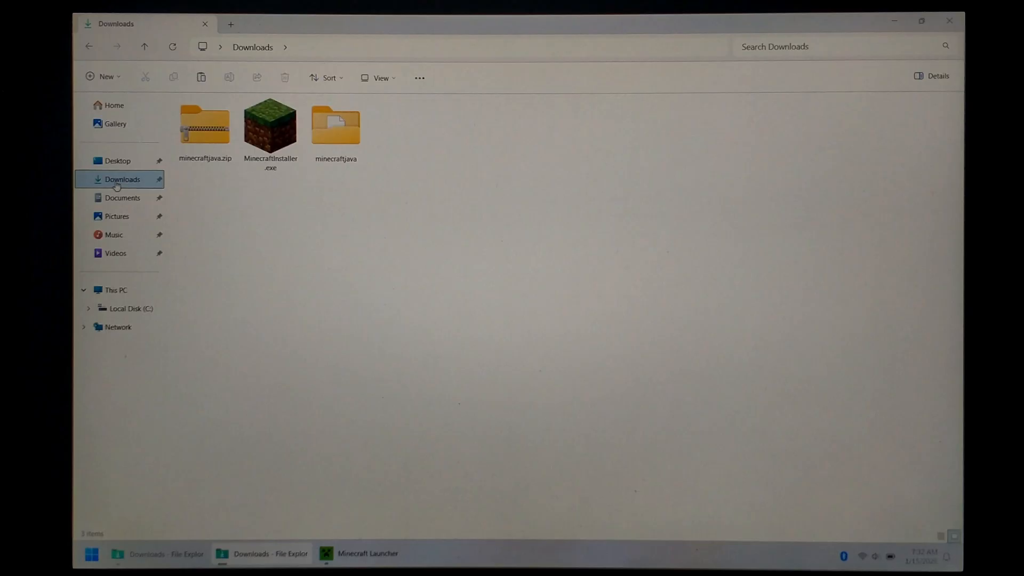
Paste the .minecraft files into the inner minecraftjava folder, resolving the duplicate-name conflict
double_click(335, 126)
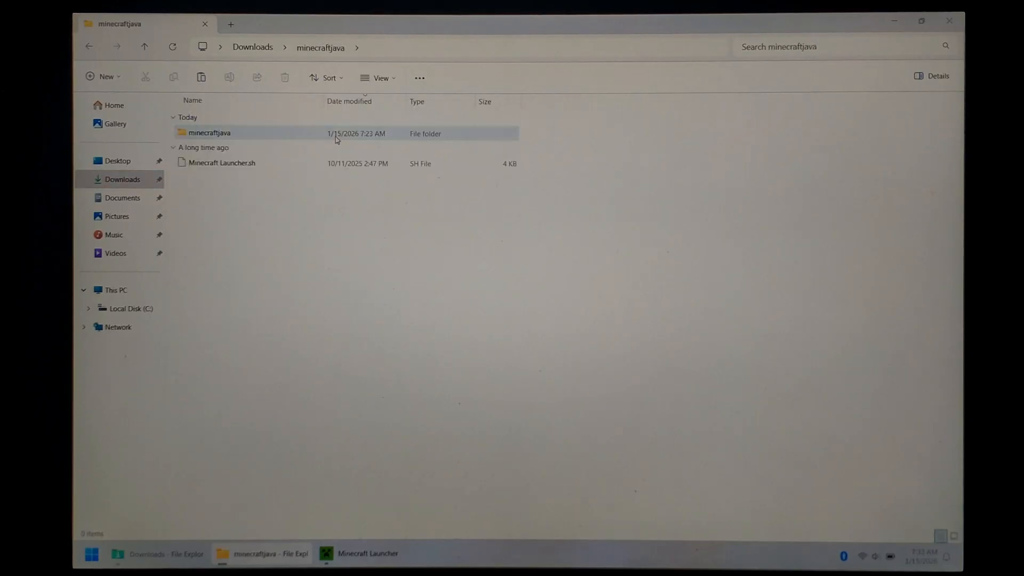
double_click(211, 133)
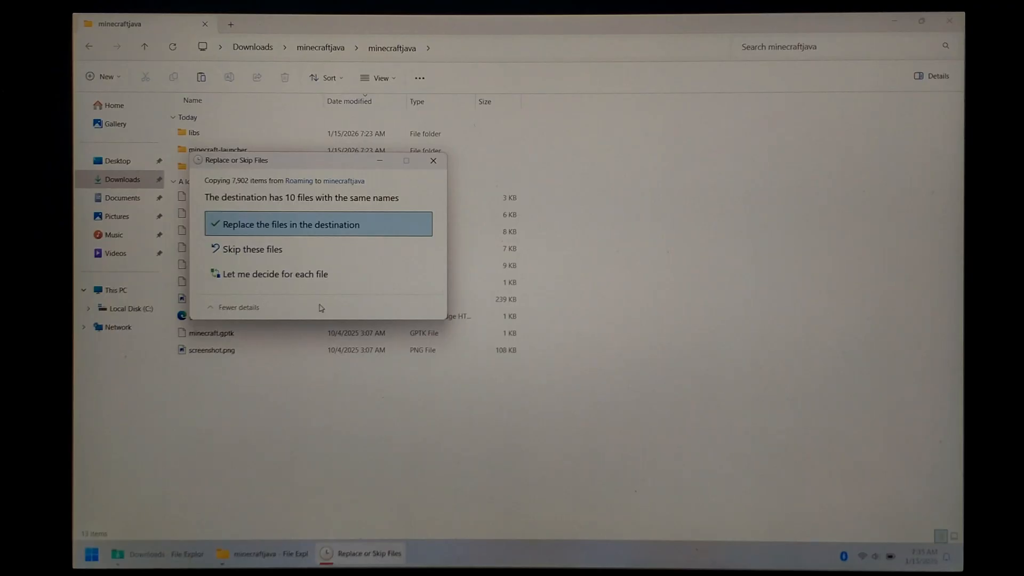
mouse_move(259, 253)
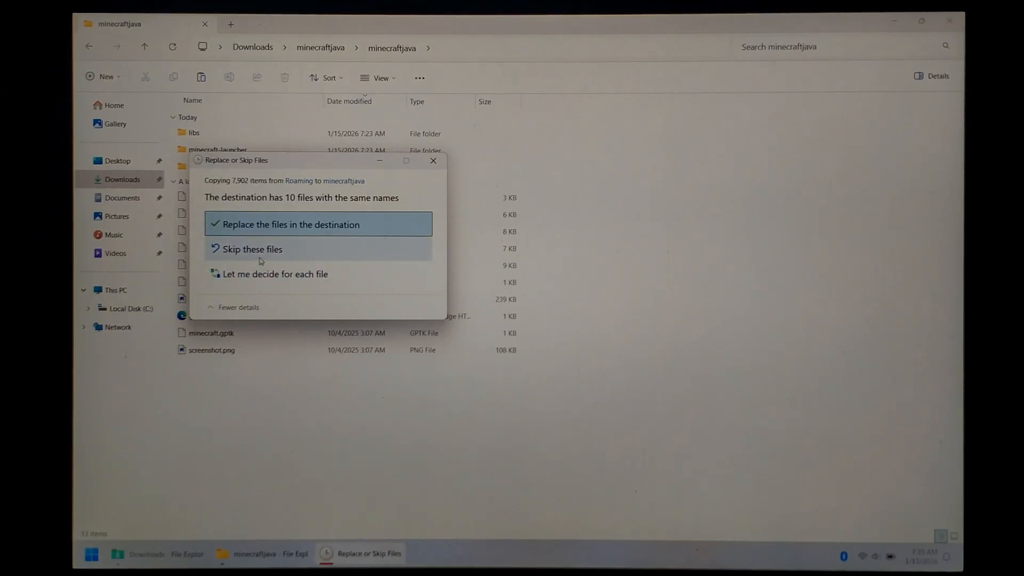
click(290, 224)
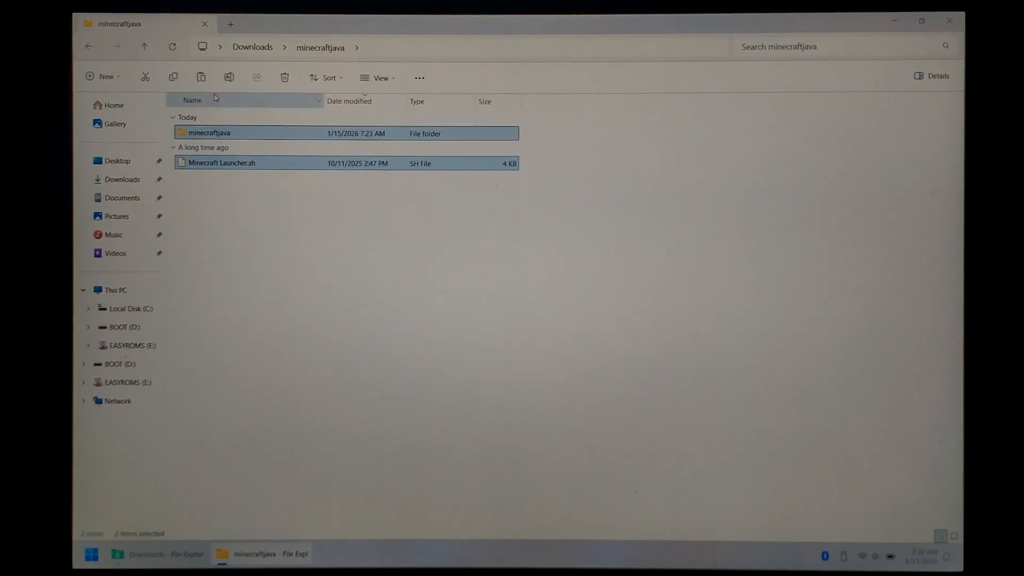
mouse_move(198, 294)
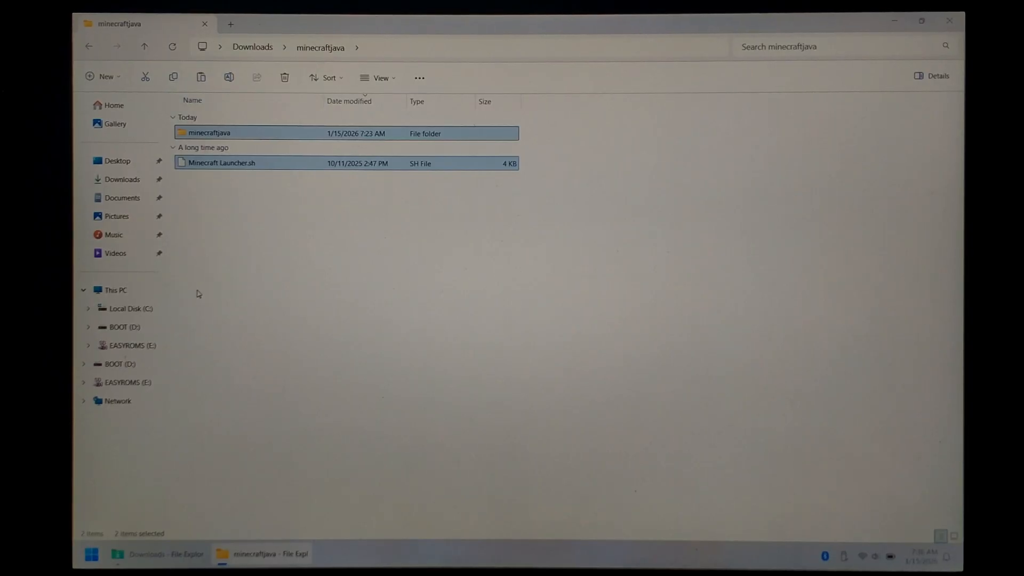
Select the minecraftjava folder and Minecraft Launcher.sh in the outer minecraftjava folder
click(128, 345)
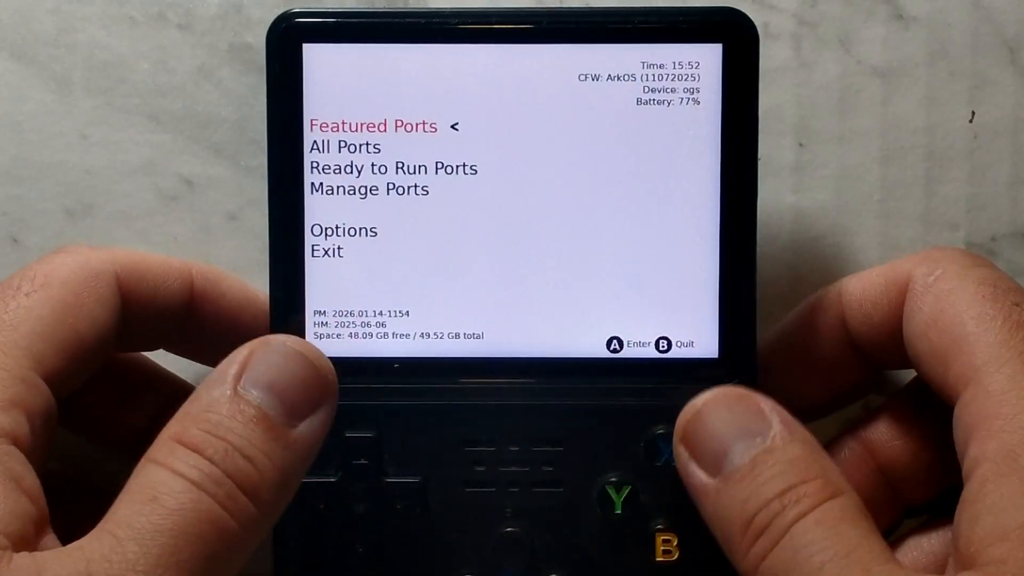
In Runtime Manager install Java jre17.0.13 and verify Westonpack 0.2
key(Down)
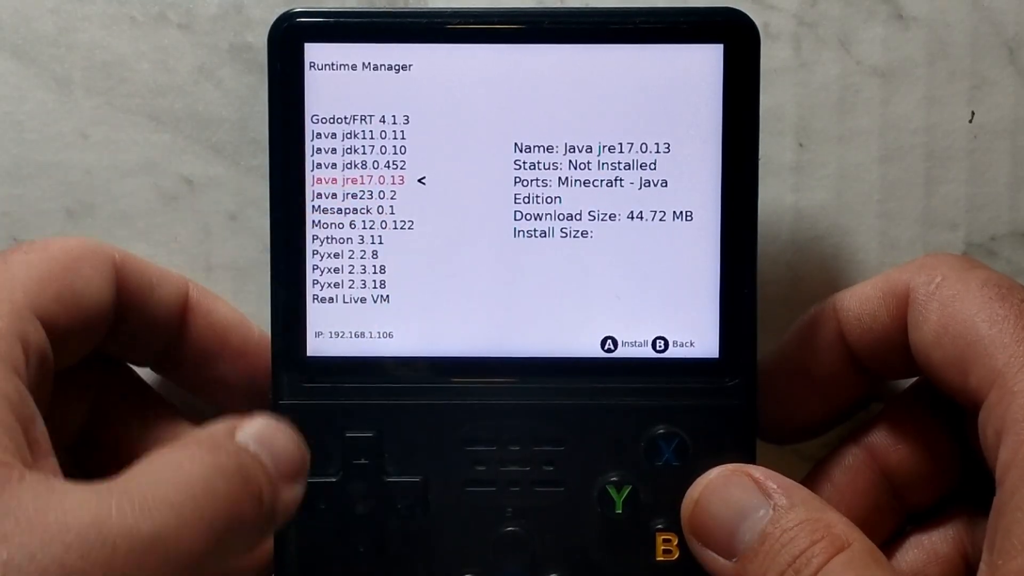
key(A)
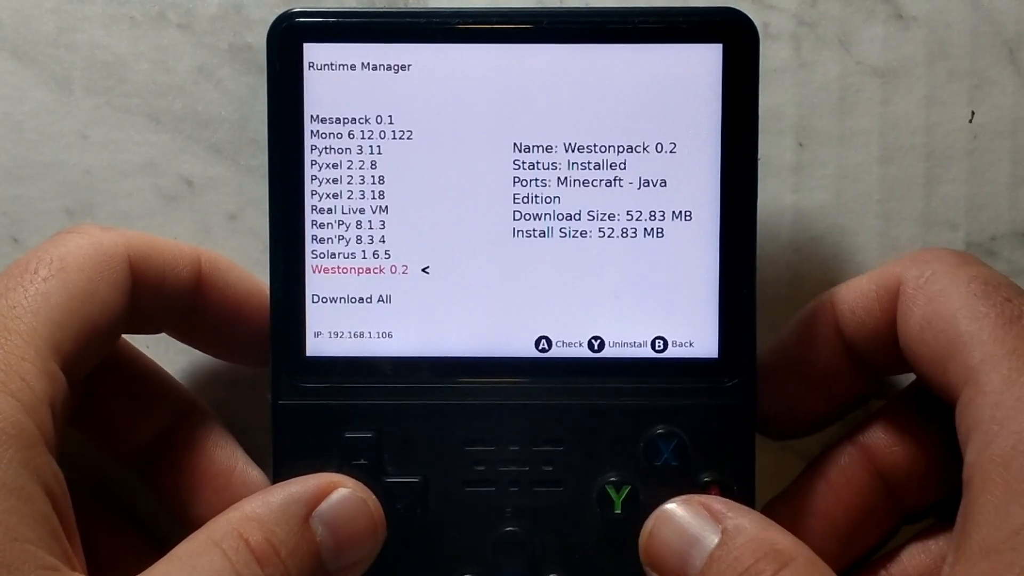
key(B)
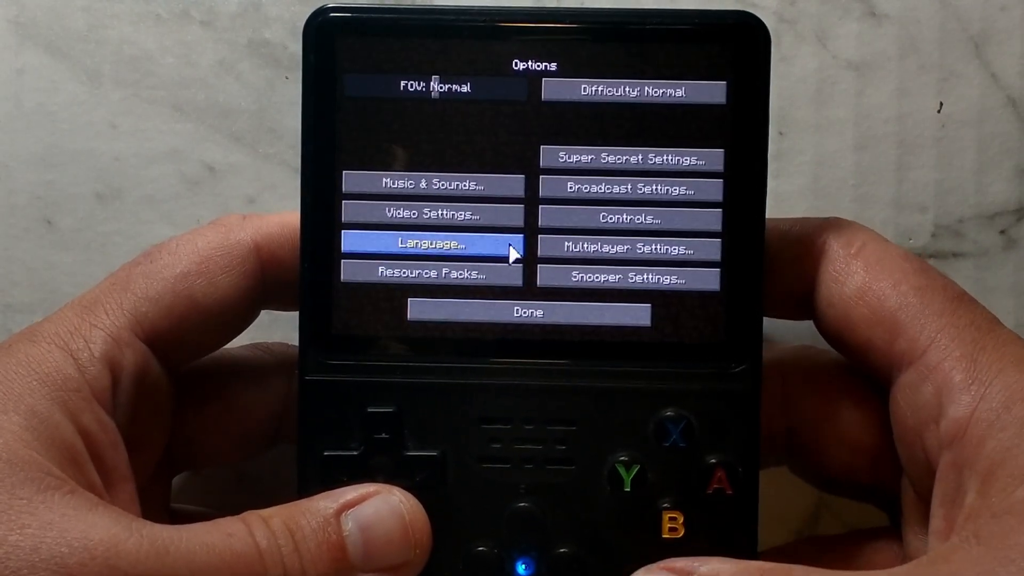
In Video Settings choose Fast graphics, smooth lighting off, 60 fps max framerate, and toggle VSync
click(433, 215)
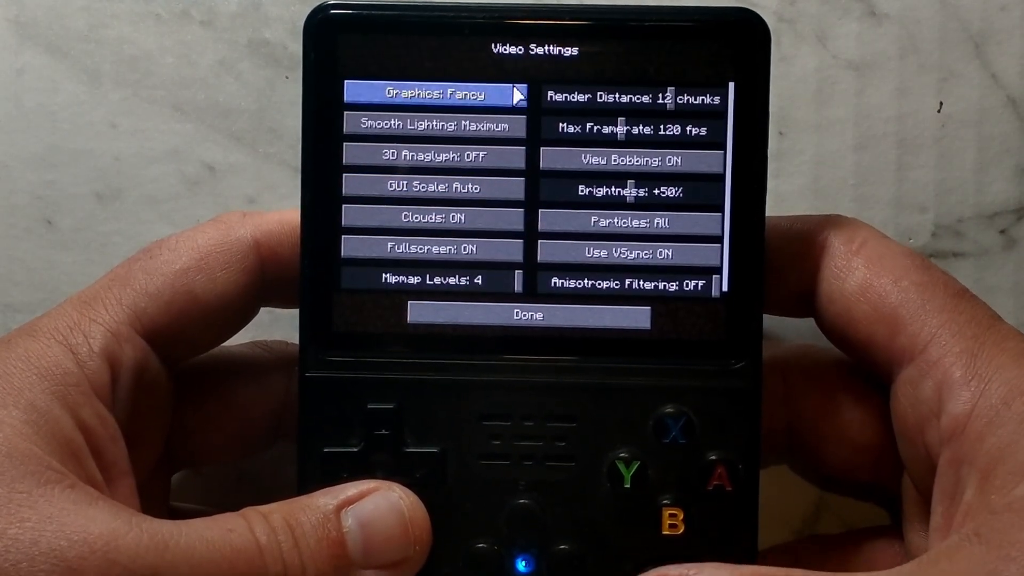
click(433, 95)
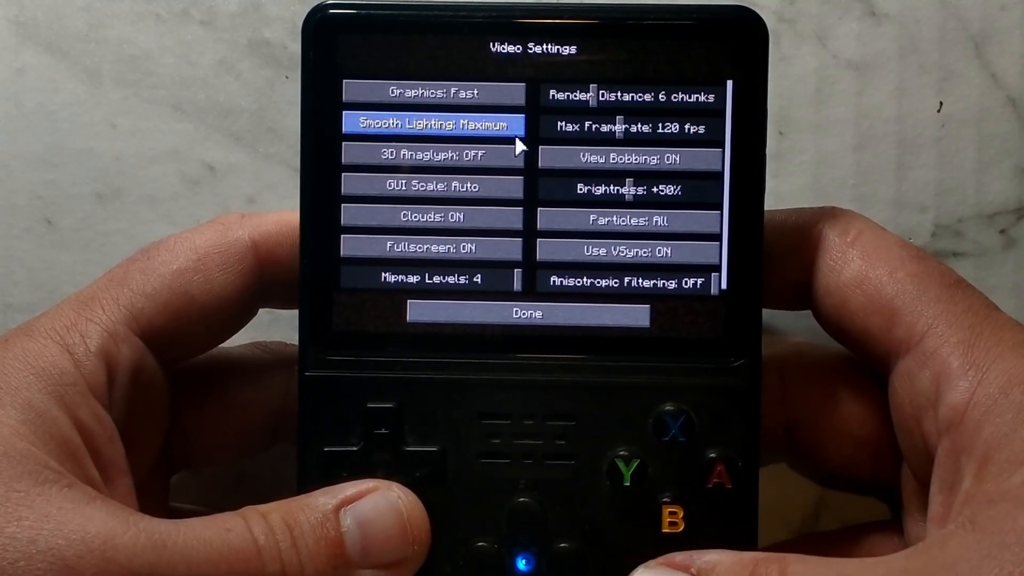
click(432, 125)
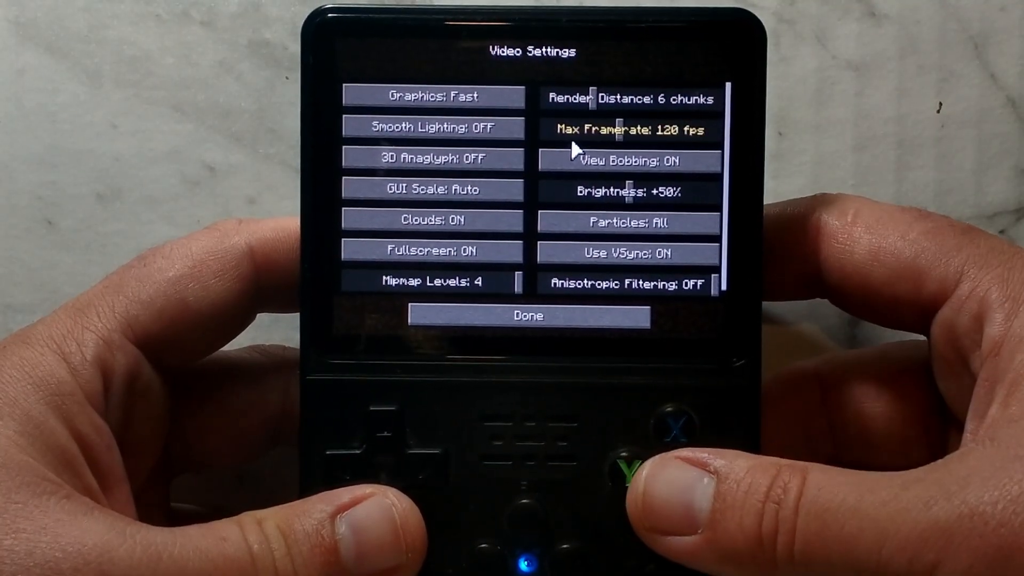
click(628, 129)
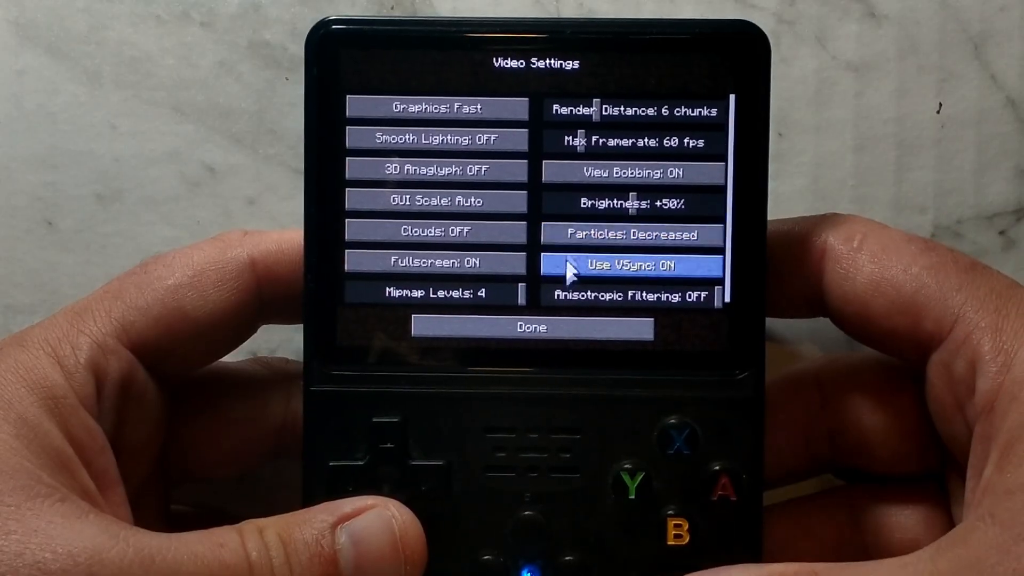
click(532, 327)
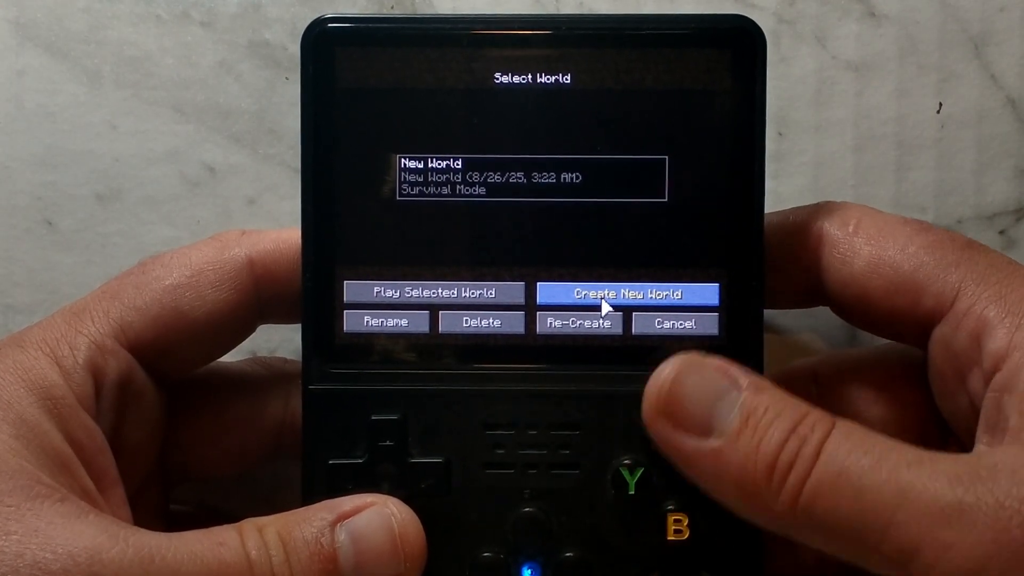
Create a new world, enter it, and close the inventory to resume play
click(433, 292)
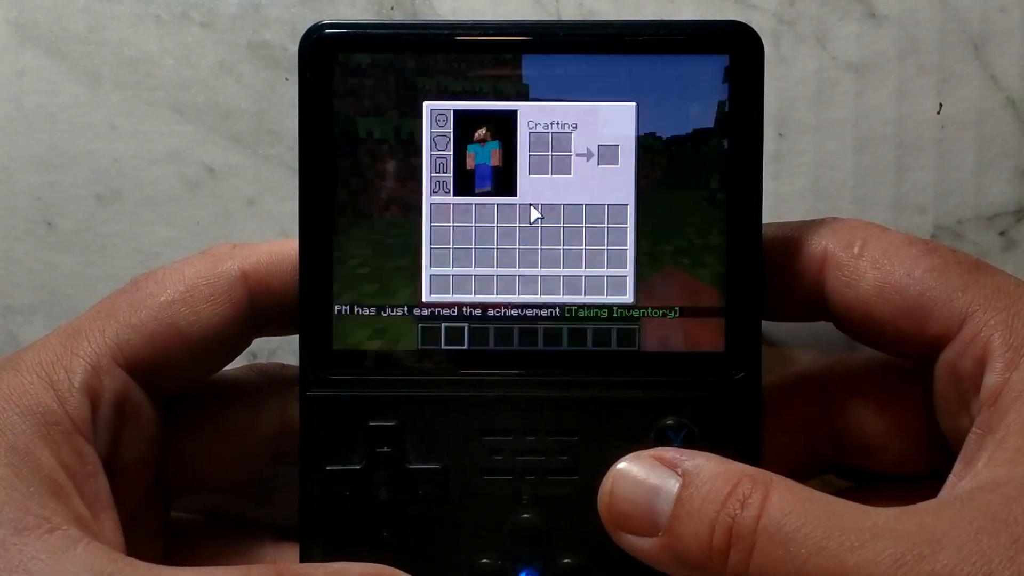
key(Escape)
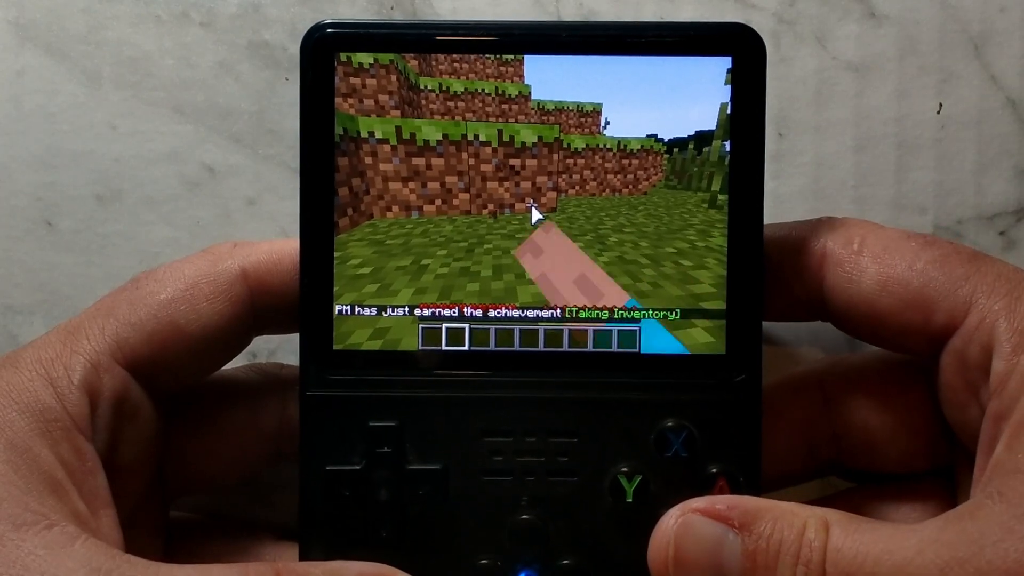